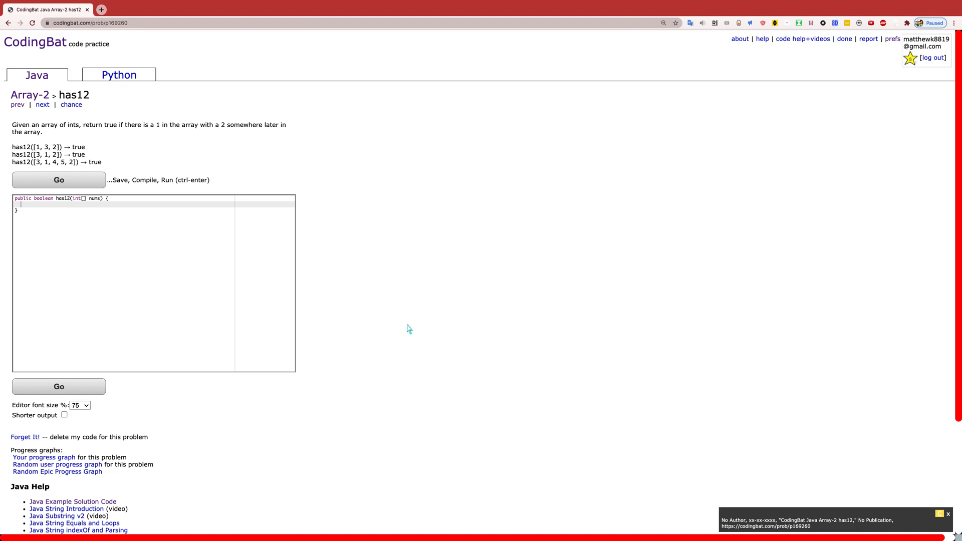
{"action": "mouse_move", "coordinate": [88, 108]}
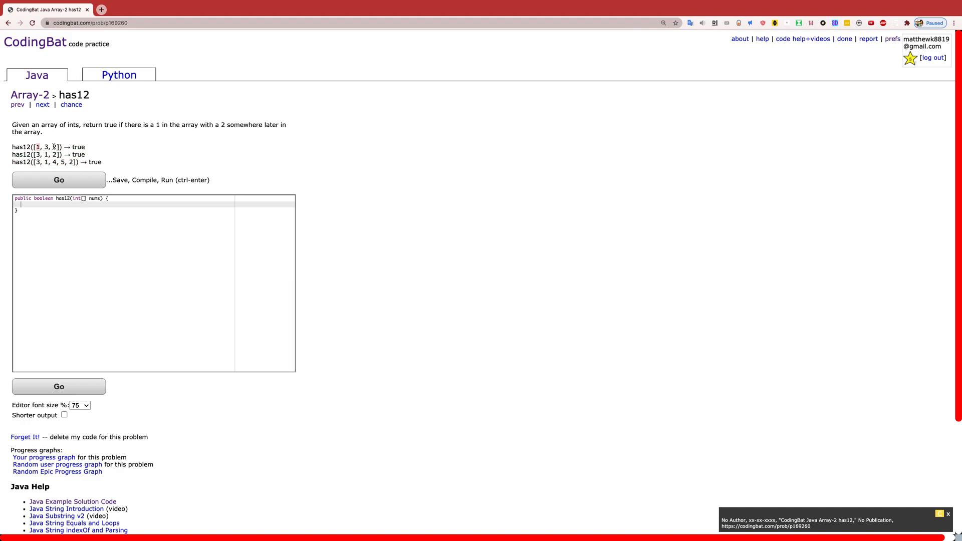
{"action": "mouse_move", "coordinate": [38, 134]}
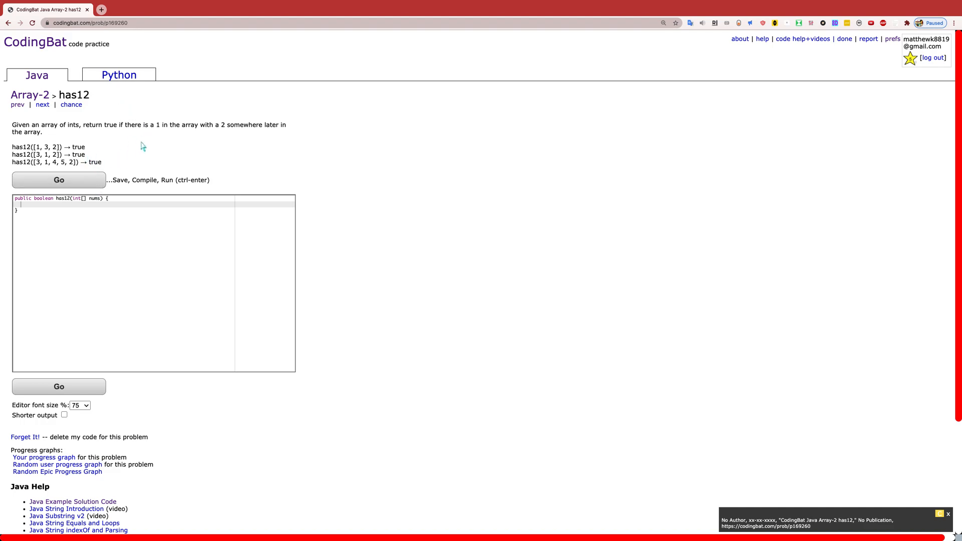
{"action": "mouse_move", "coordinate": [90, 155]}
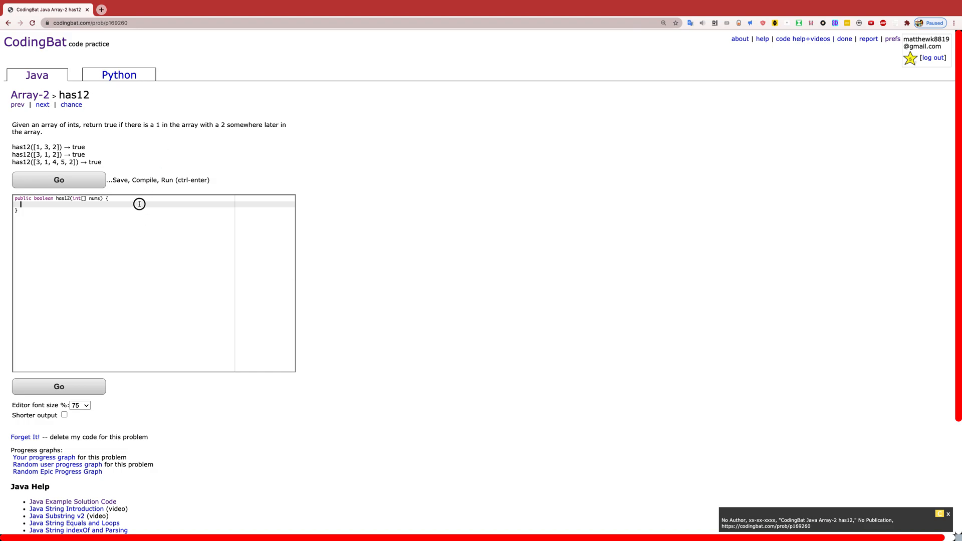
Write 'boolean hasOne = false;' then the header 'for (int i = 0; i < nums.length; i++) {'.
{"action": "type", "text": "boolean hasOne"}
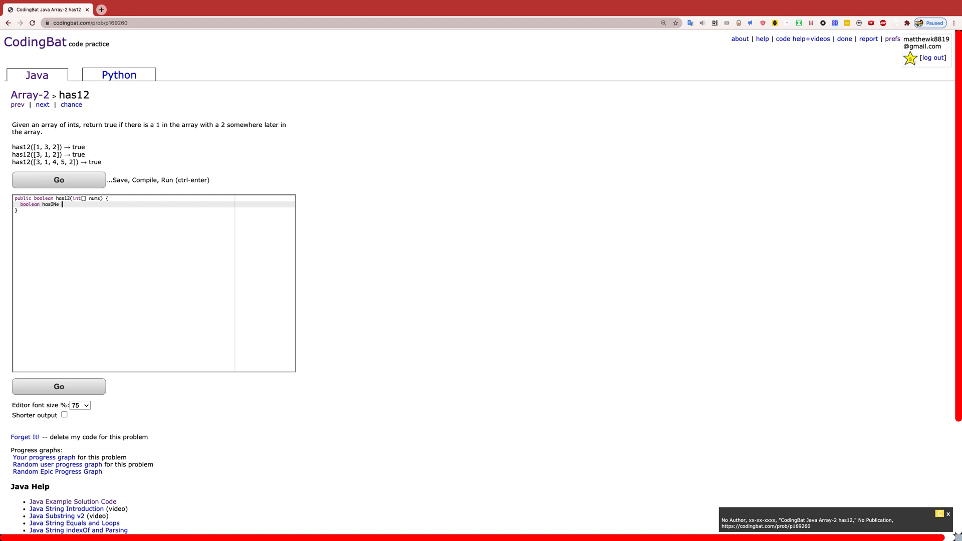
{"action": "type", "text": "= false;"}
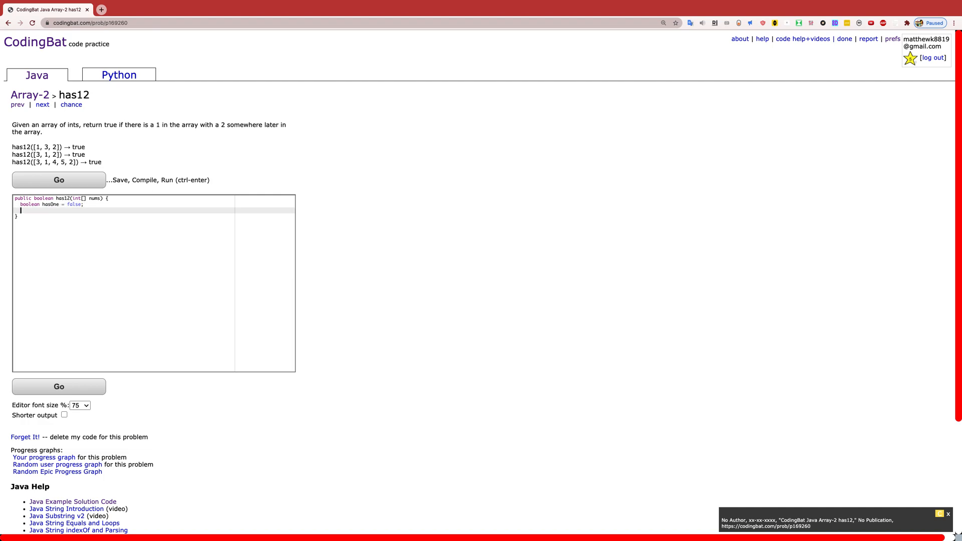
{"action": "type", "text": "for (int"}
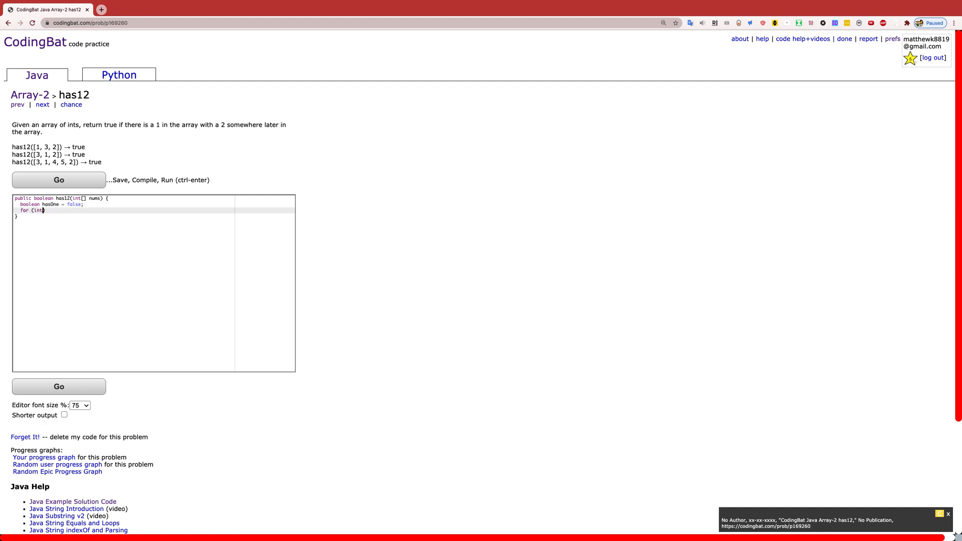
{"action": "type", "text": "i = 0; i"}
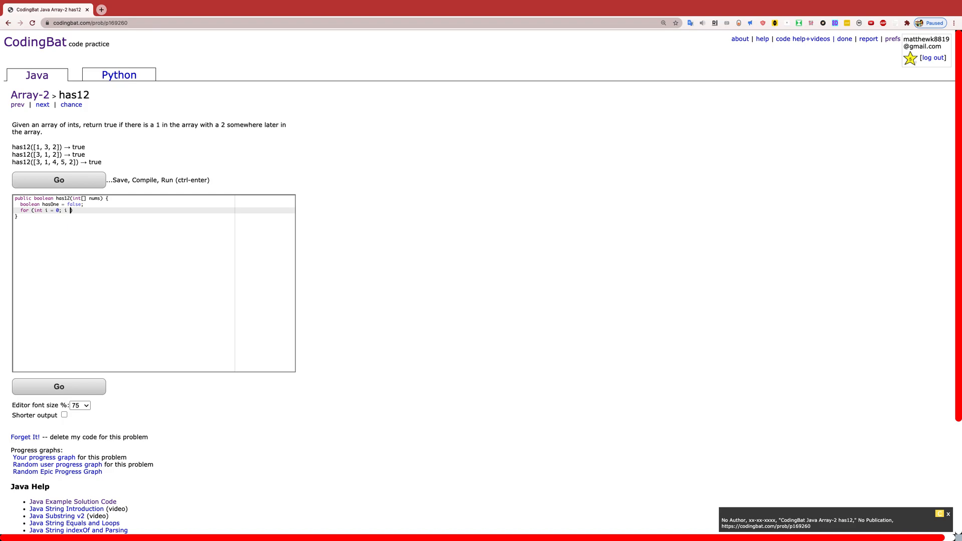
{"action": "type", "text": "< nums.length;"}
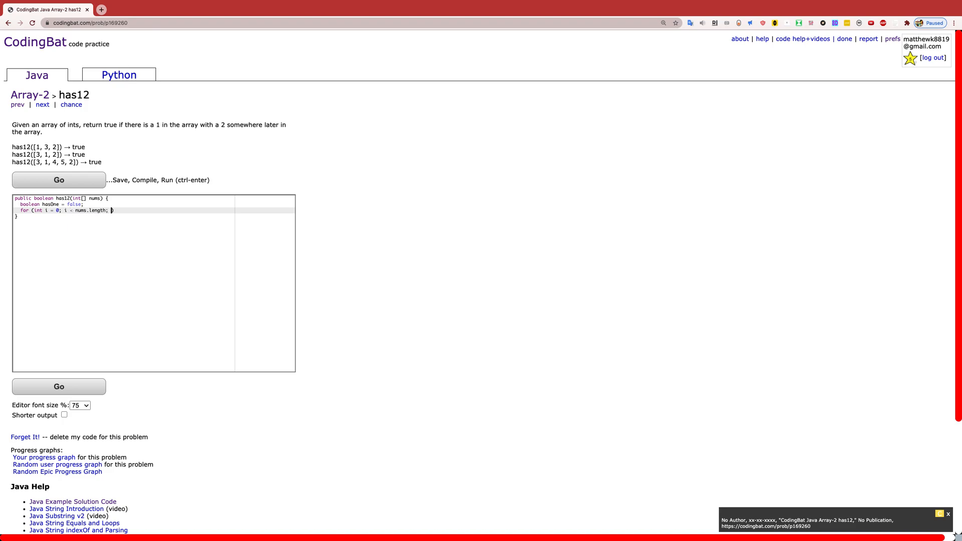
{"action": "type", "text": "i++) {"}
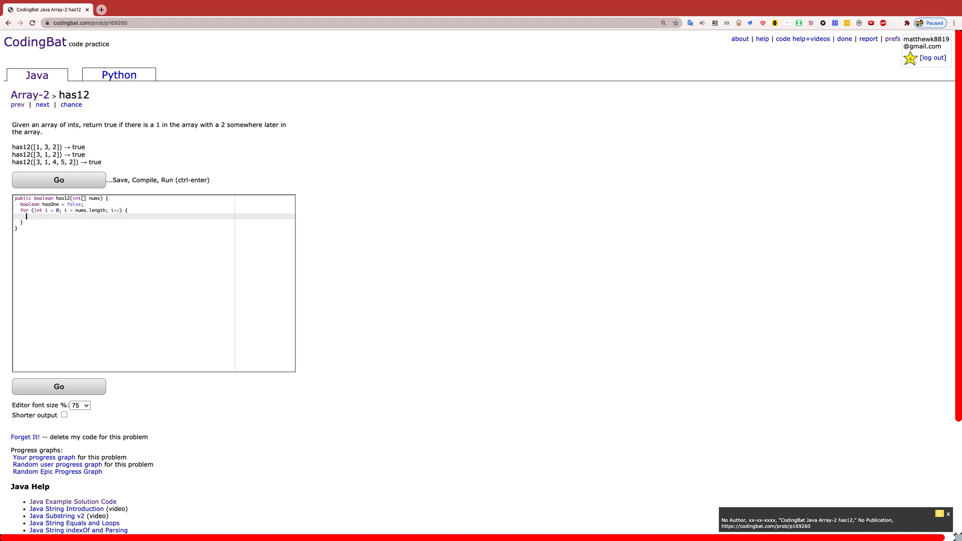
{"action": "mouse_move", "coordinate": [111, 218]}
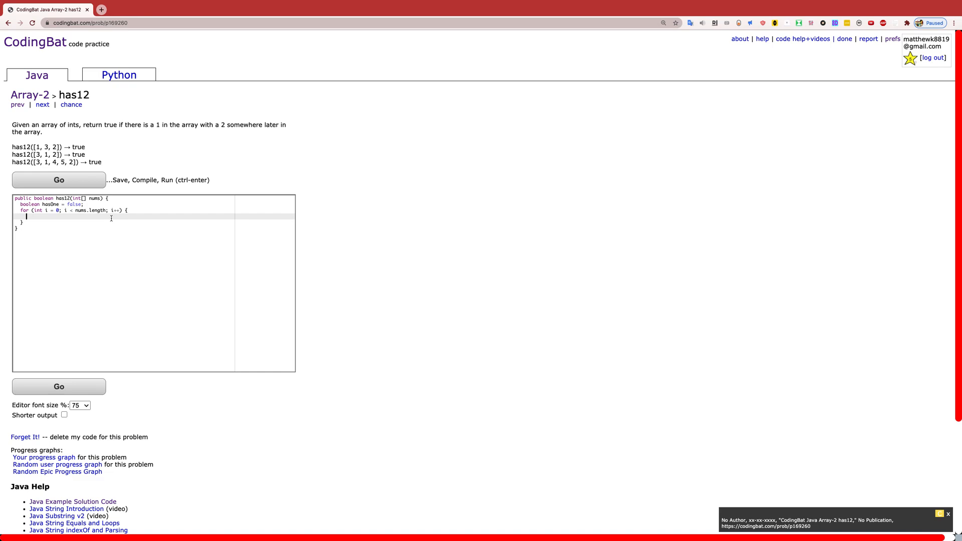
Inside the loop write 'if (nums[i]==1) {' followed by 'hasOne=true;'.
{"action": "type", "text": "if"}
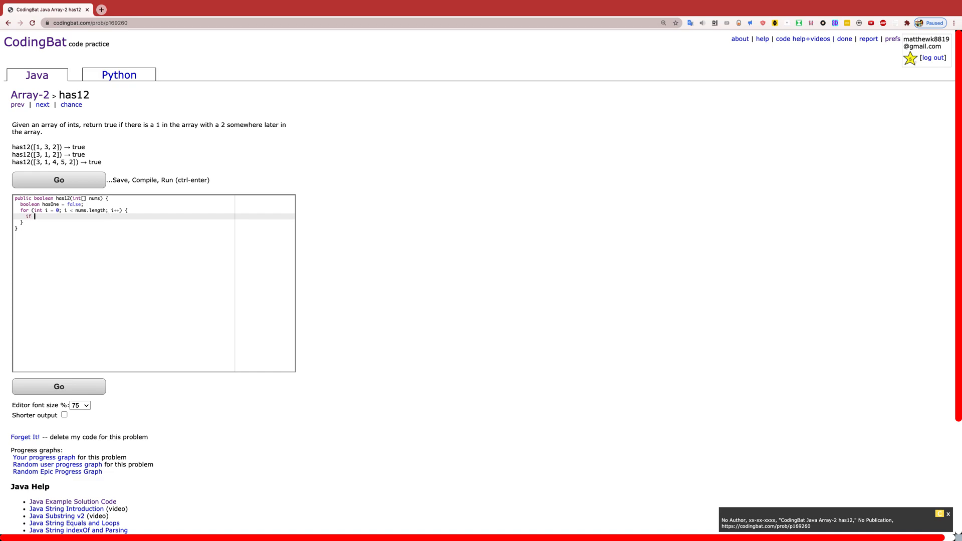
{"action": "type", "text": "(nums"}
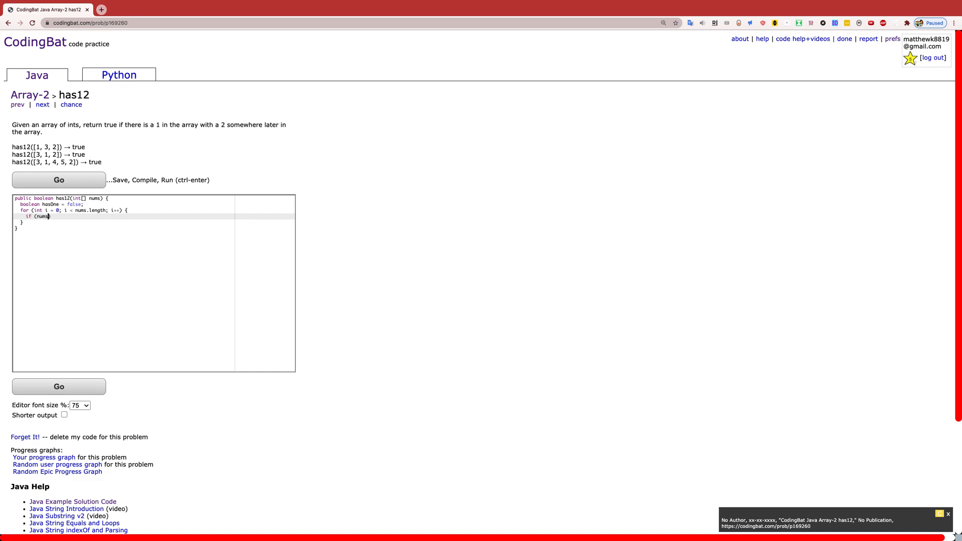
{"action": "type", "text": "[i]"}
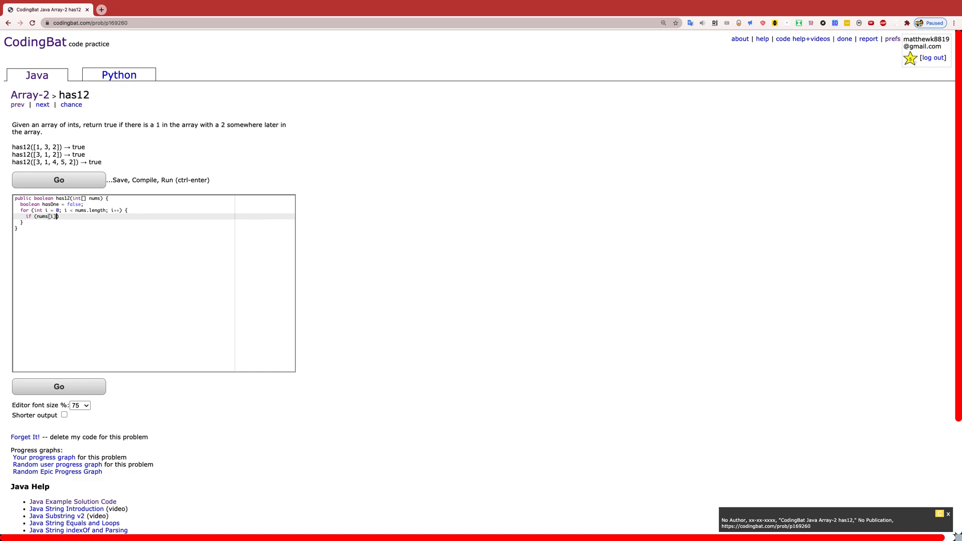
{"action": "type", "text": "==1) {"}
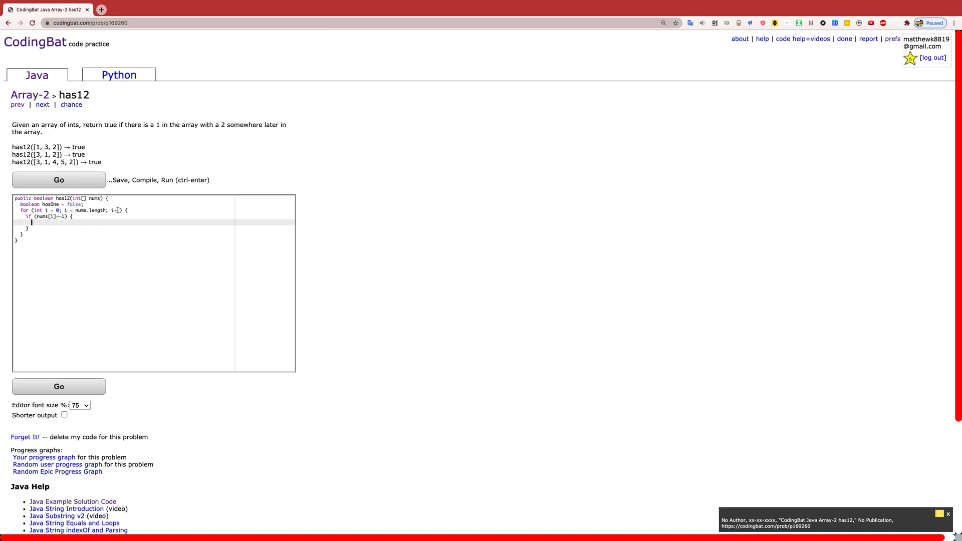
{"action": "type", "text": "+"}
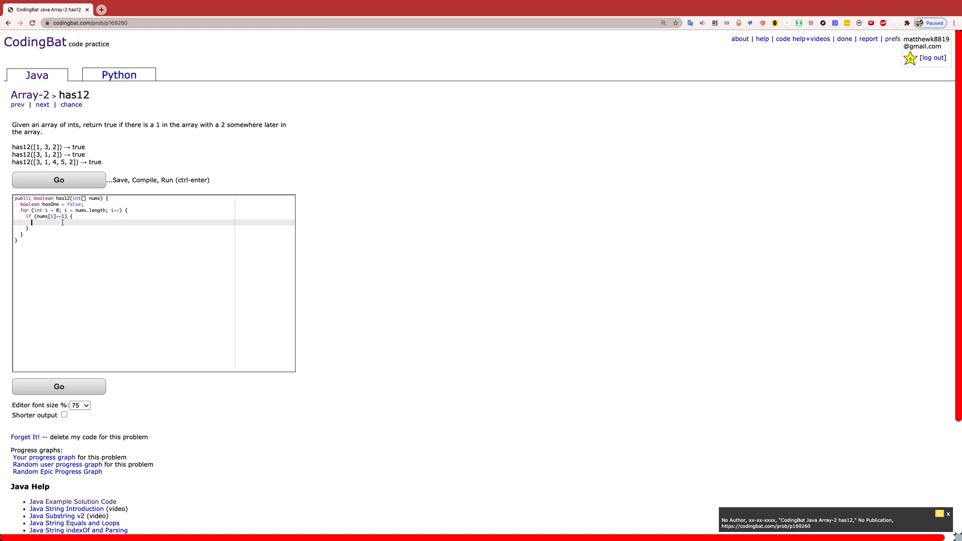
{"action": "type", "text": "hasOne=true;"}
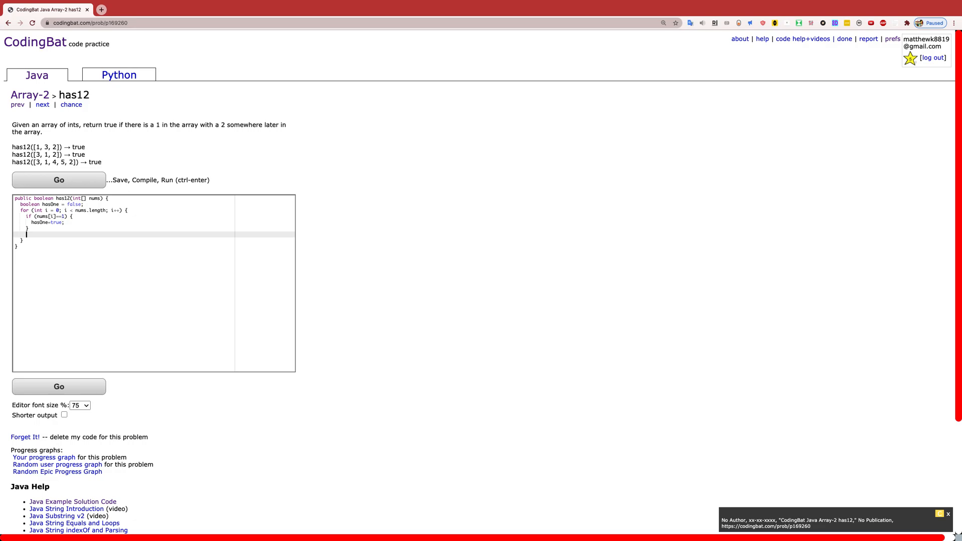
Write 'if (hasOne==true) {' with a nested 'if (num[i]==2) return true;' inside it.
{"action": "type", "text": "if (hasOne"}
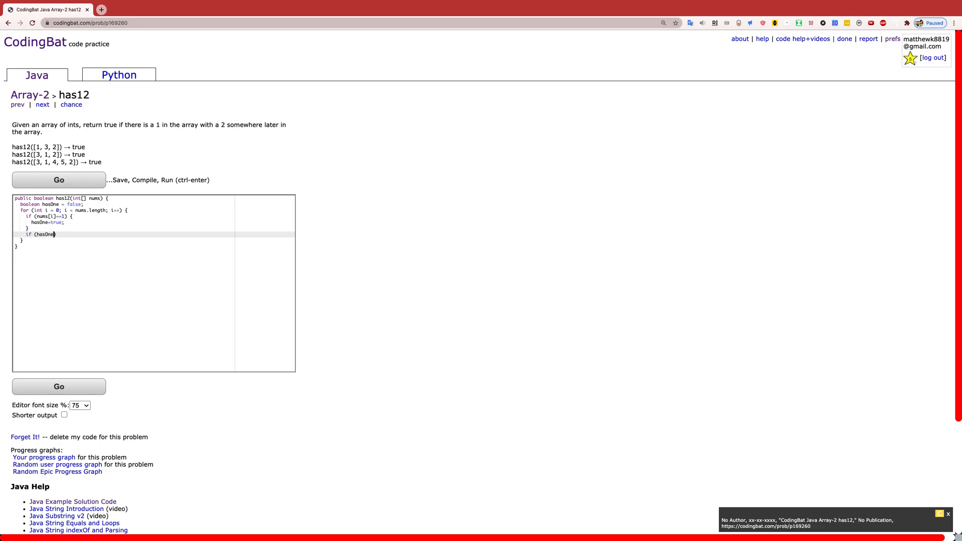
{"action": "type", "text": "==true)"}
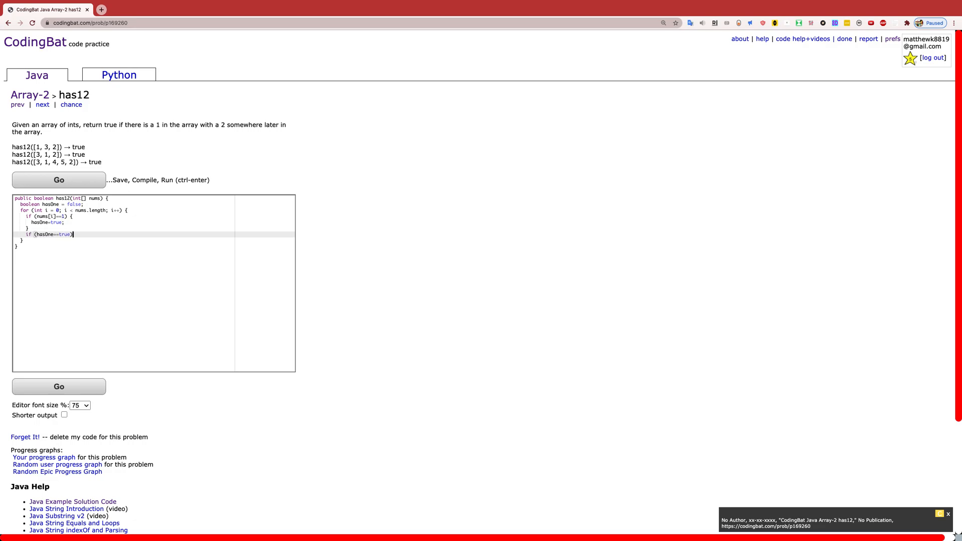
{"action": "type", "text": "{"}
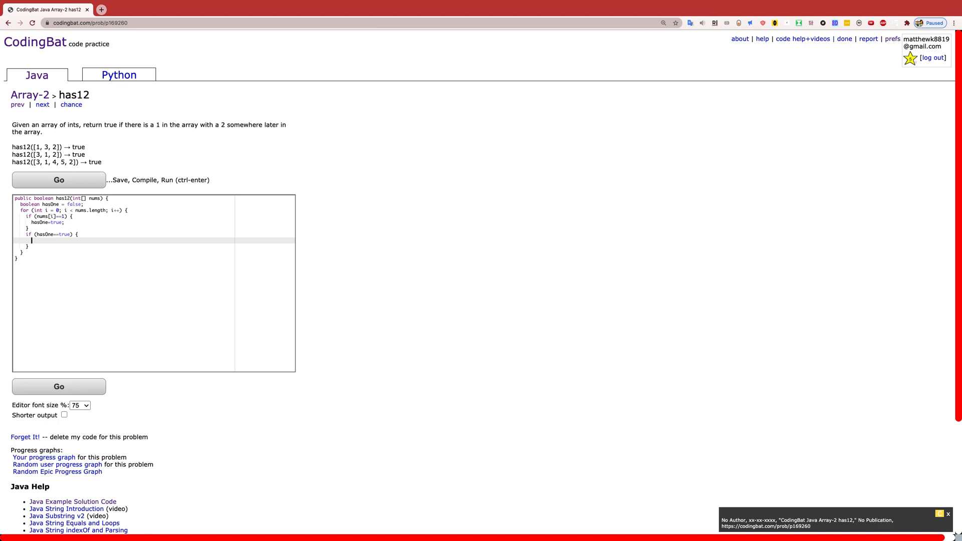
{"action": "type", "text": "if (nu"}
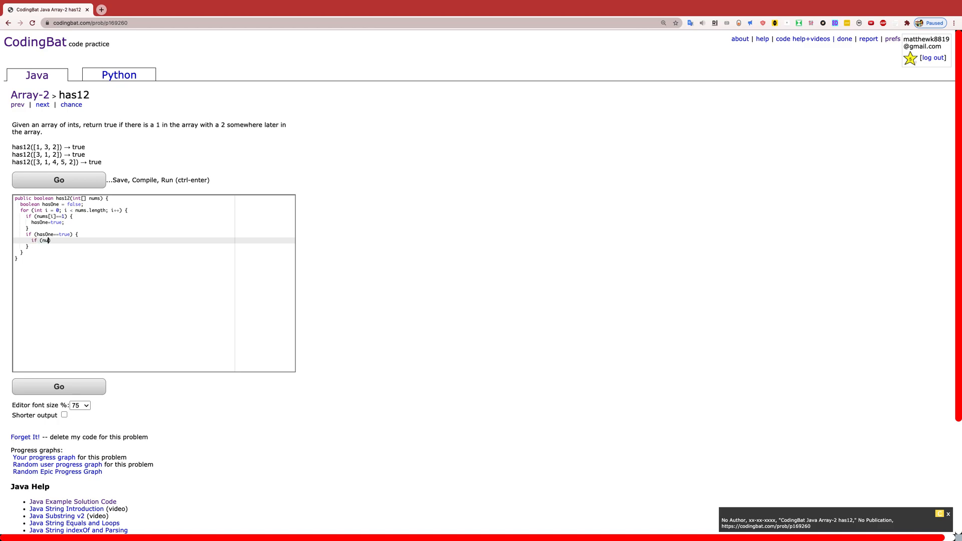
{"action": "type", "text": "["}
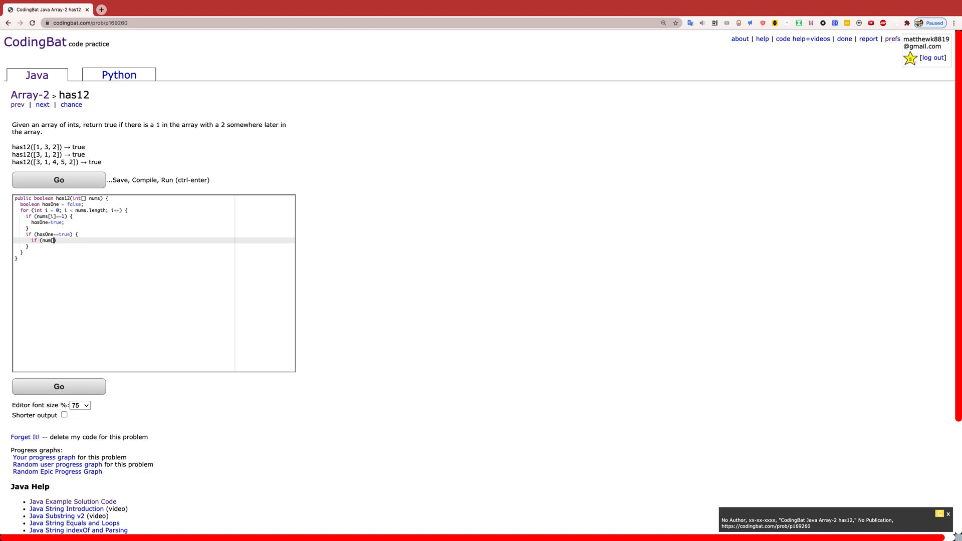
{"action": "type", "text": "[i])"}
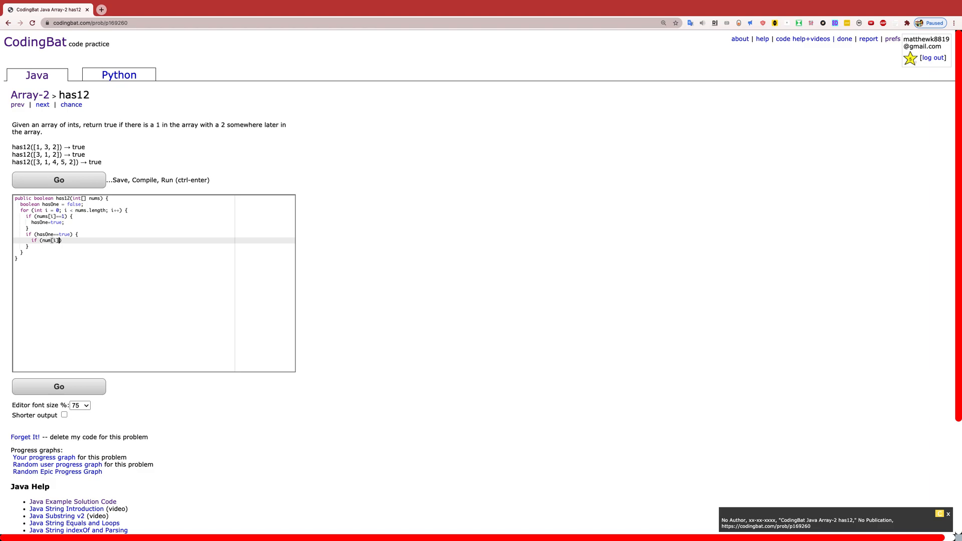
{"action": "type", "text": "==2)"}
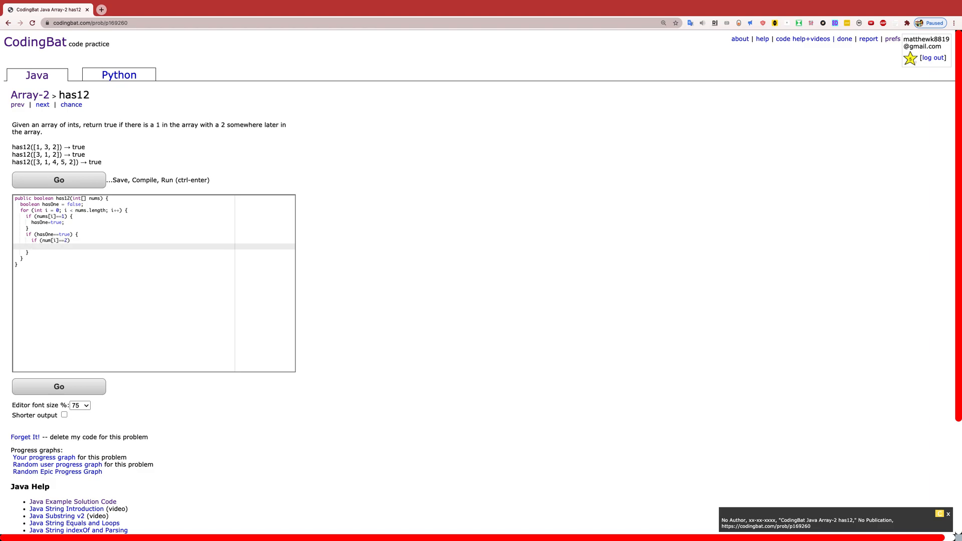
{"action": "type", "text": "return tr"}
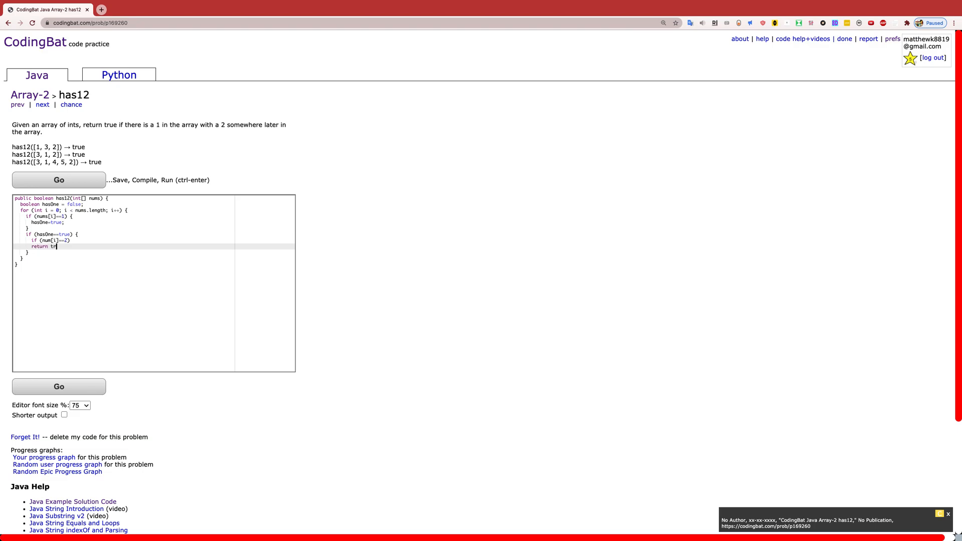
{"action": "type", "text": "e;"}
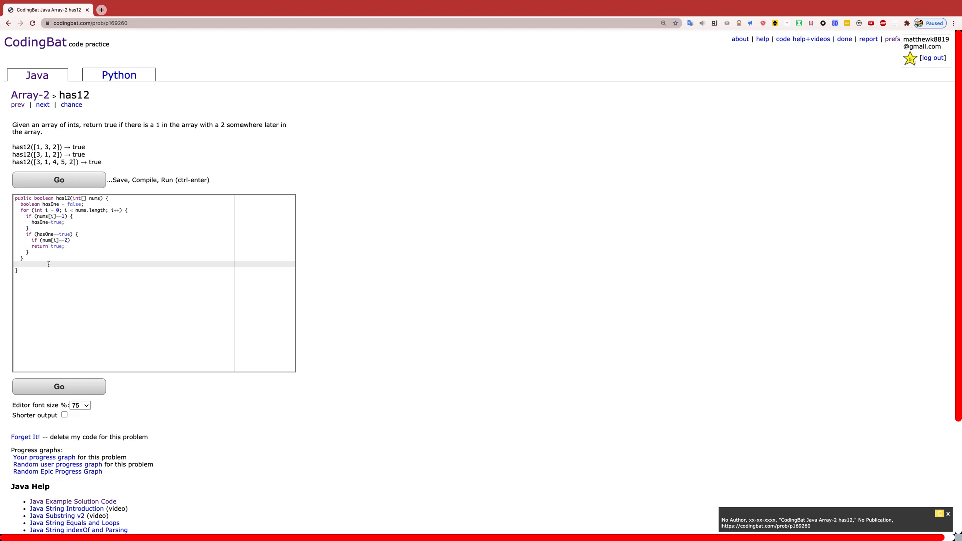
End the method with 'return false;' and run it with Go, revealing the 'num' compile error.
{"action": "type", "text": "return"}
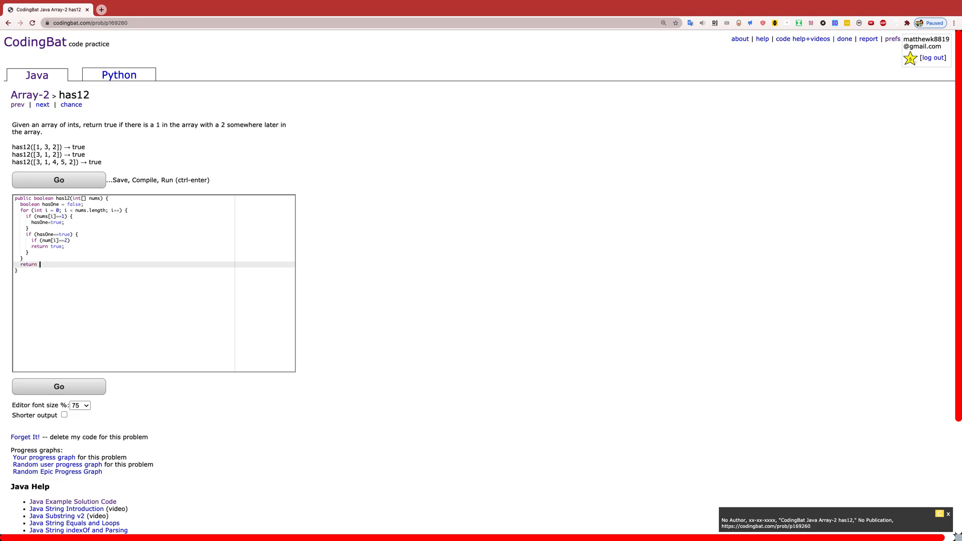
{"action": "type", "text": "false;"}
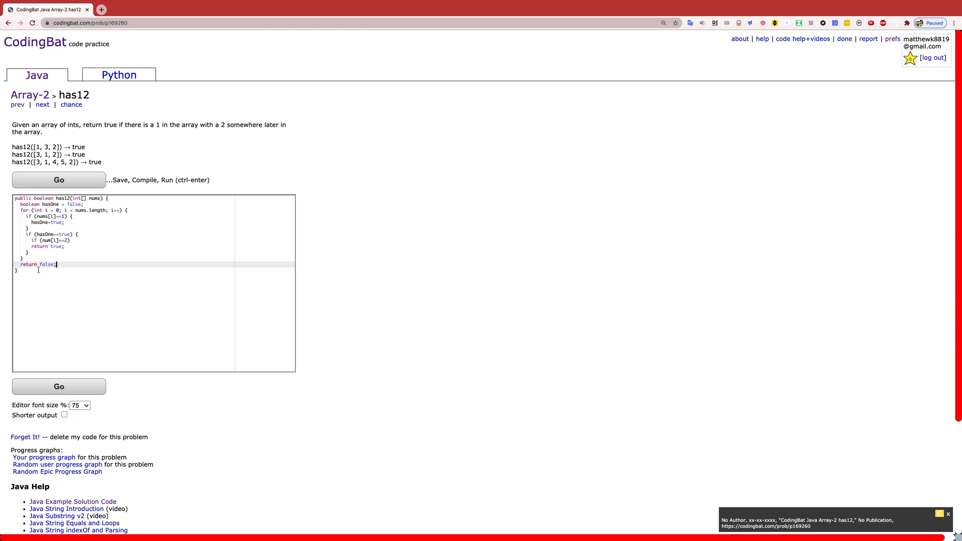
{"action": "left_click", "coordinate": [59, 181]}
{"action": "type", "text": "s"}
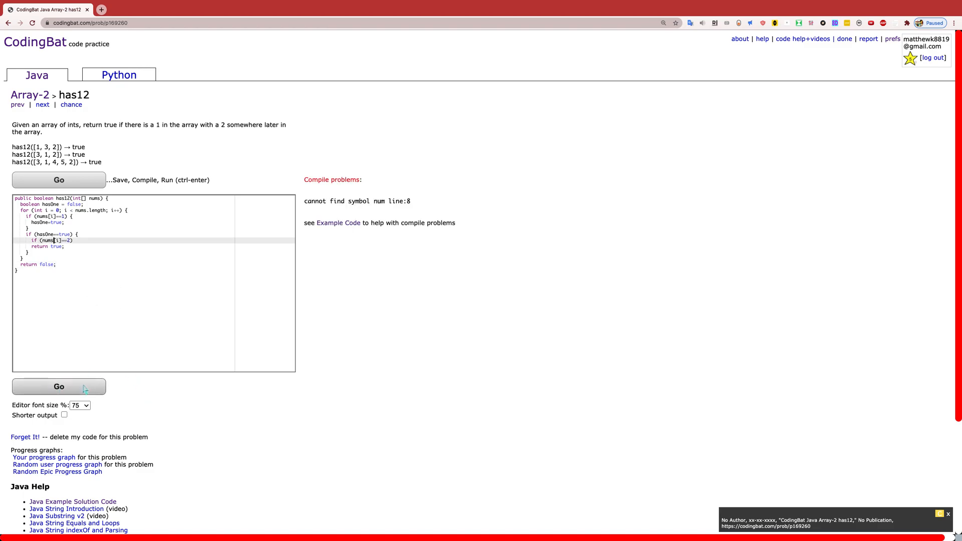
Rerun the corrected nums[i]==2 solution with Go so every test shows OK, All Correct.
{"action": "left_click", "coordinate": [58, 386]}
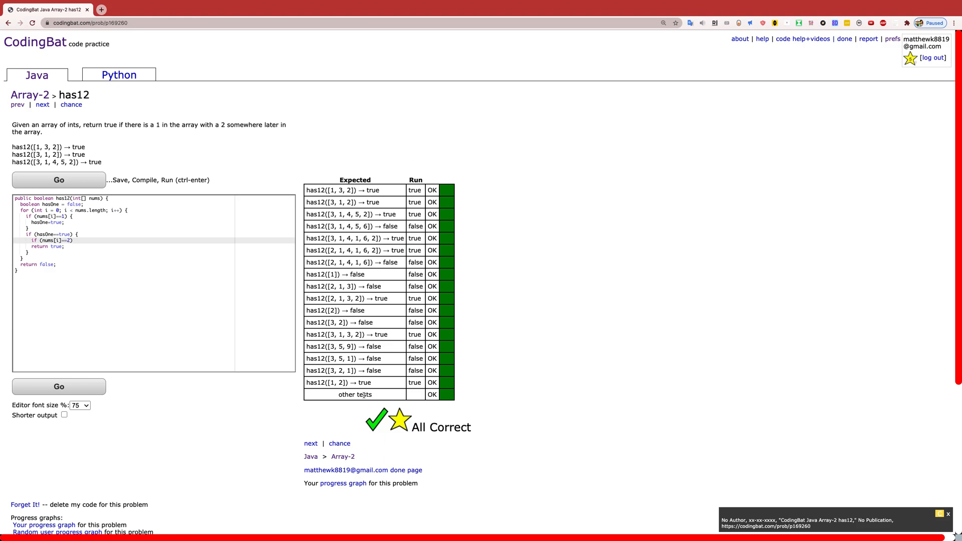
{"action": "mouse_move", "coordinate": [337, 137]}
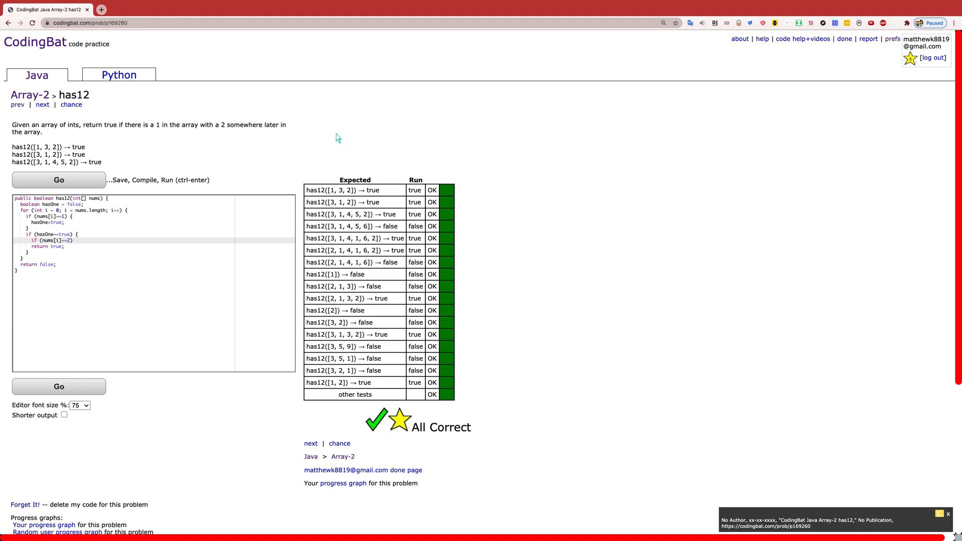
{"action": "mouse_move", "coordinate": [254, 158]}
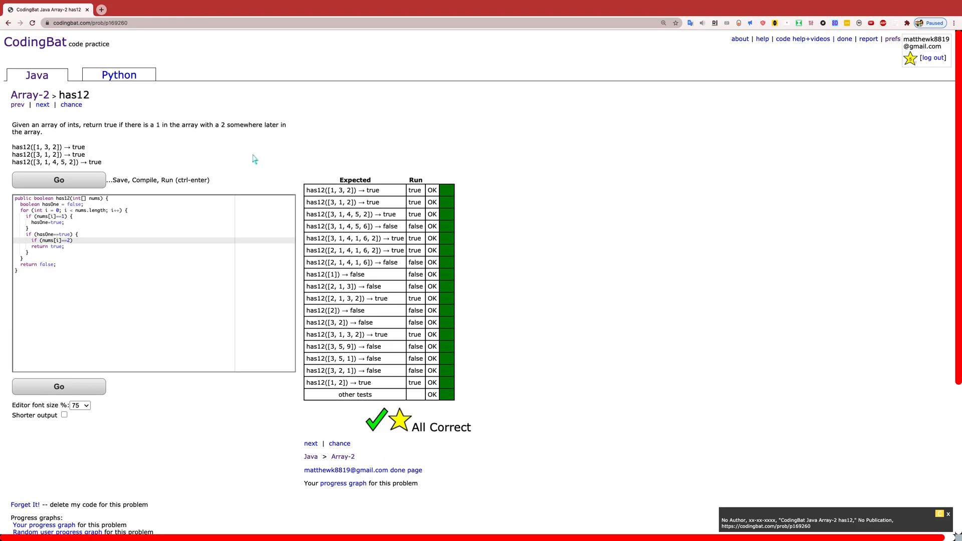